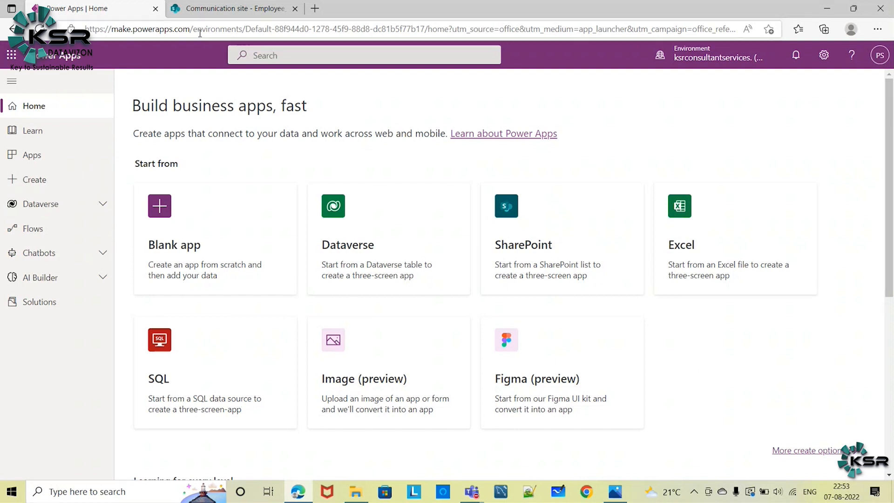
mouse_move(68, 473)
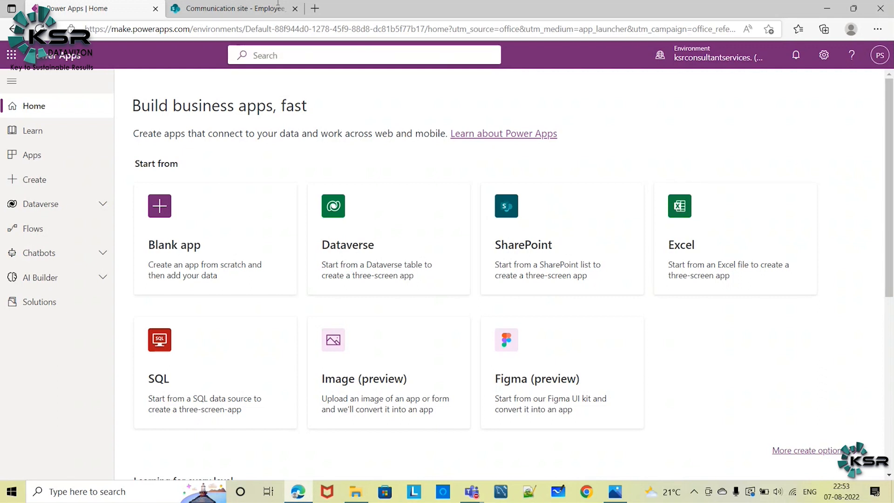
mouse_move(57, 131)
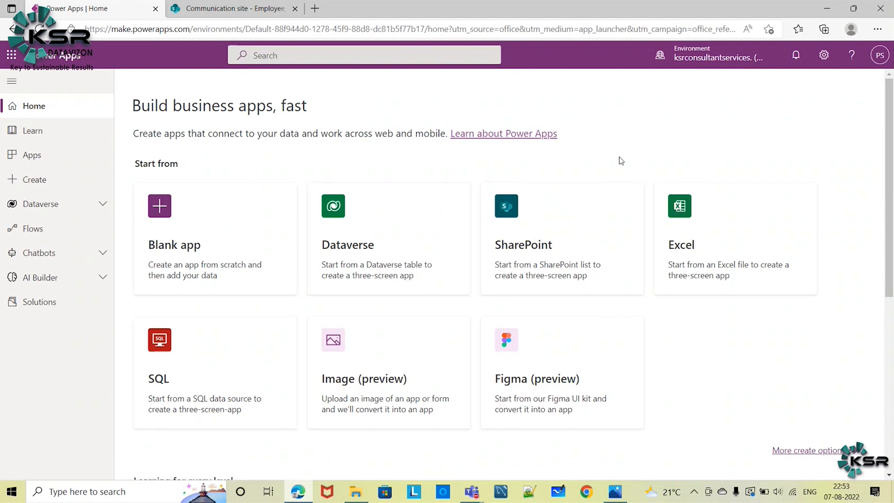
mouse_move(204, 286)
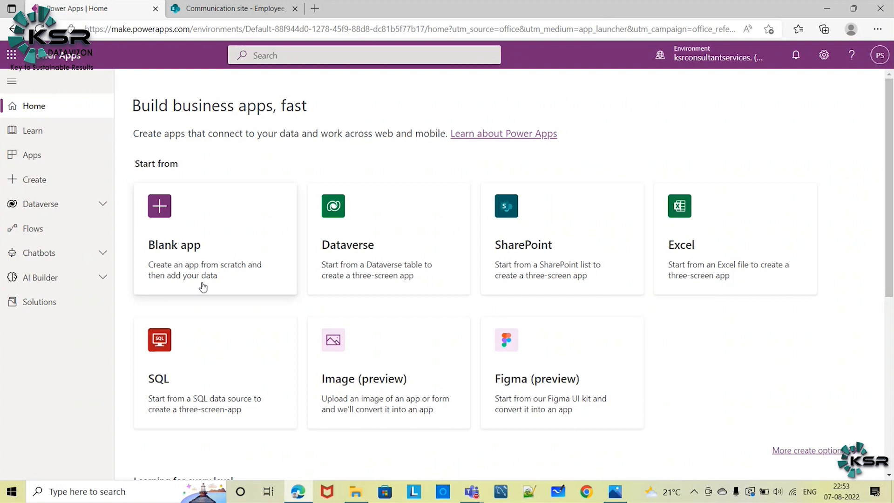
mouse_move(412, 232)
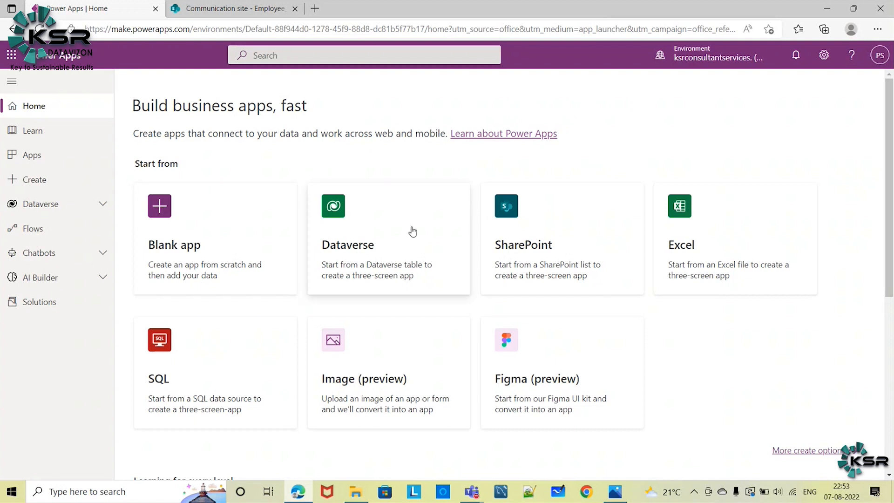
mouse_move(268, 397)
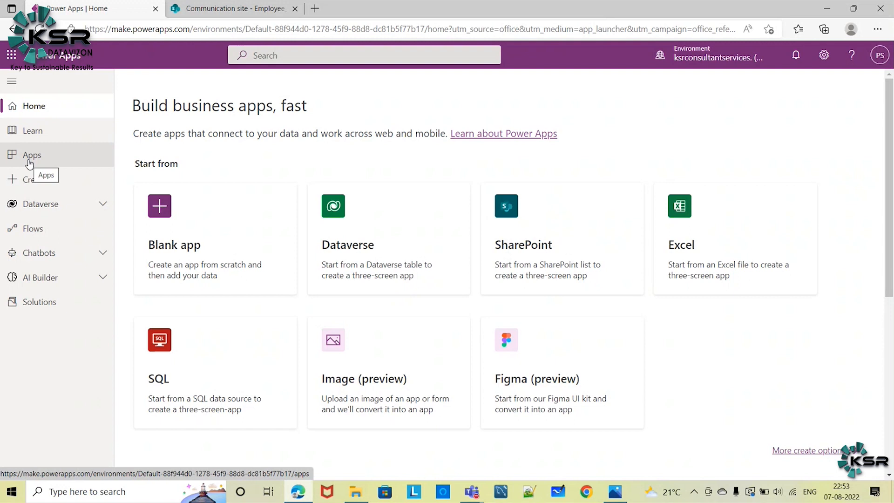
mouse_move(51, 158)
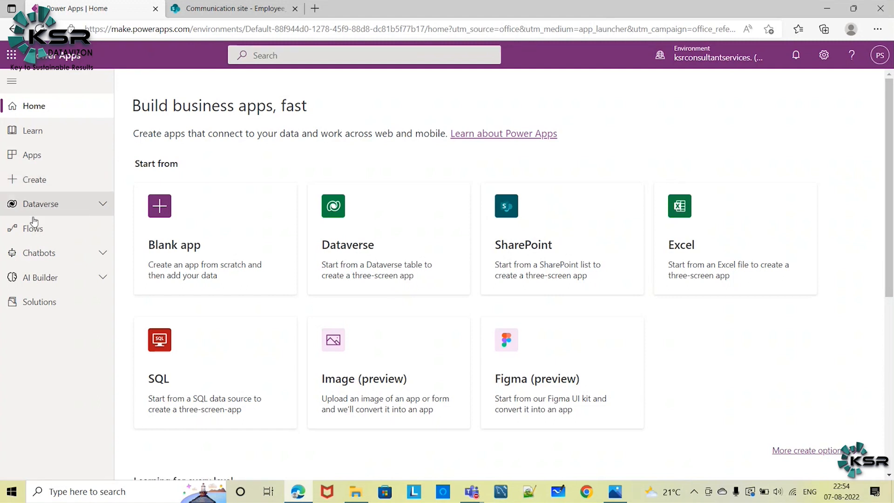
mouse_move(39, 253)
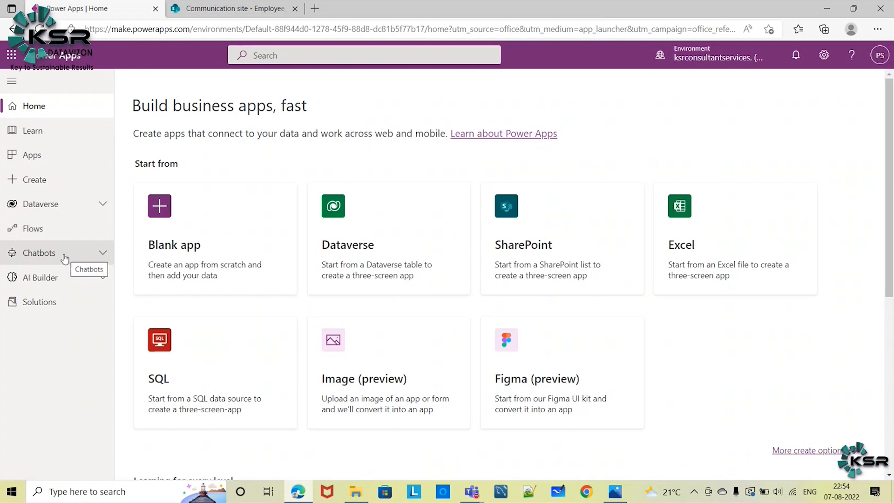
mouse_move(36, 283)
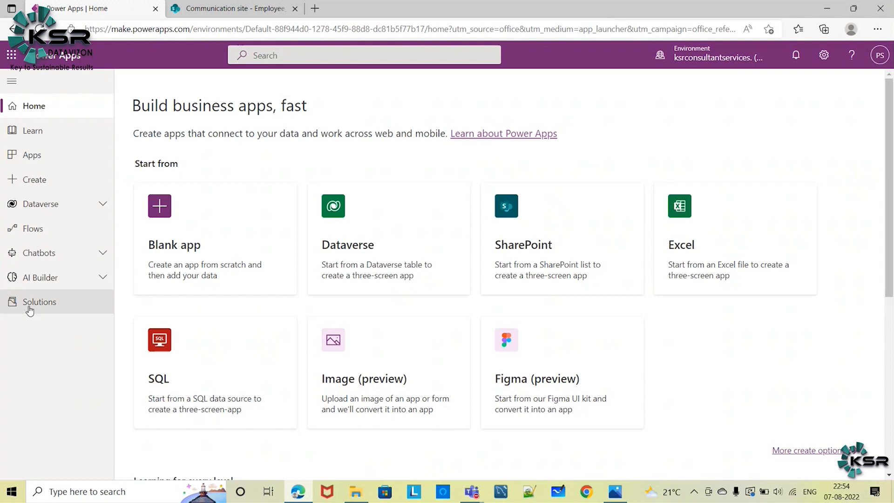
mouse_move(54, 371)
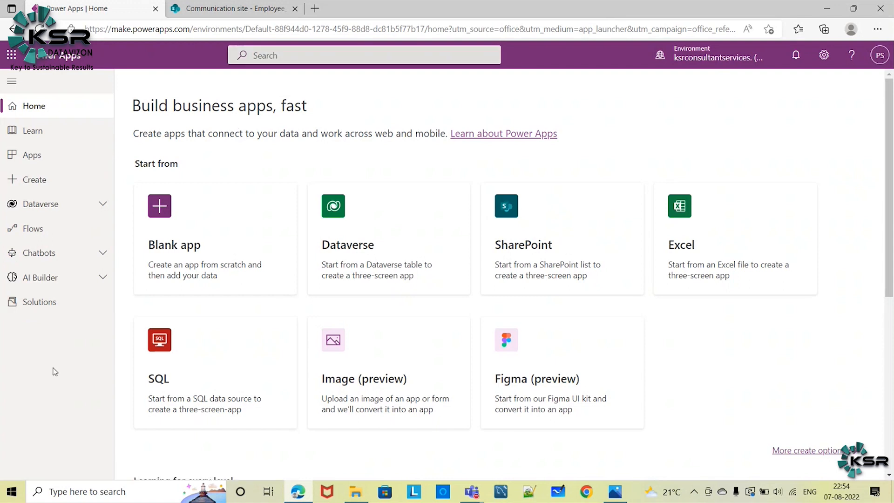
mouse_move(663, 371)
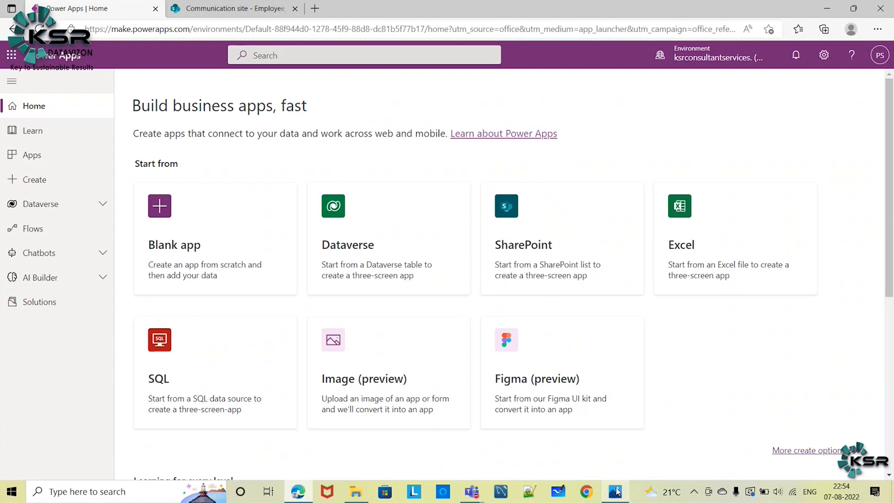
Review the hand-drawn employee form sketch in Photos, then minimize it to return to Power Apps.
click(614, 491)
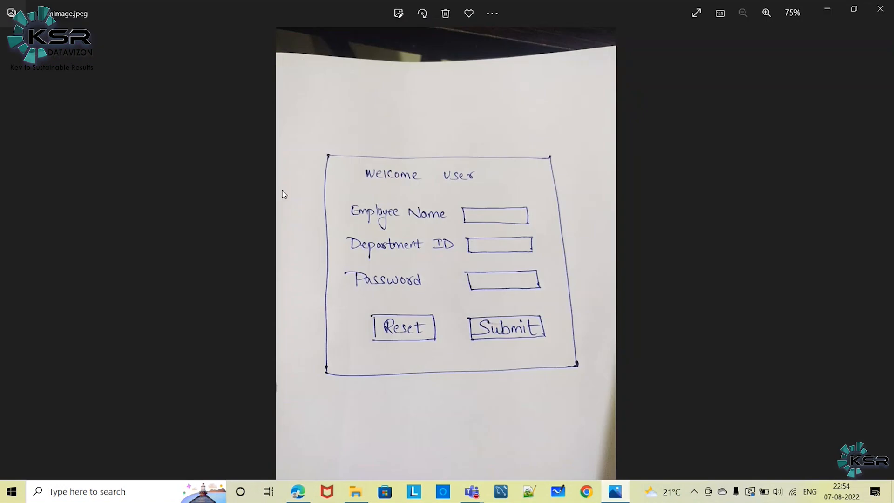
mouse_move(568, 111)
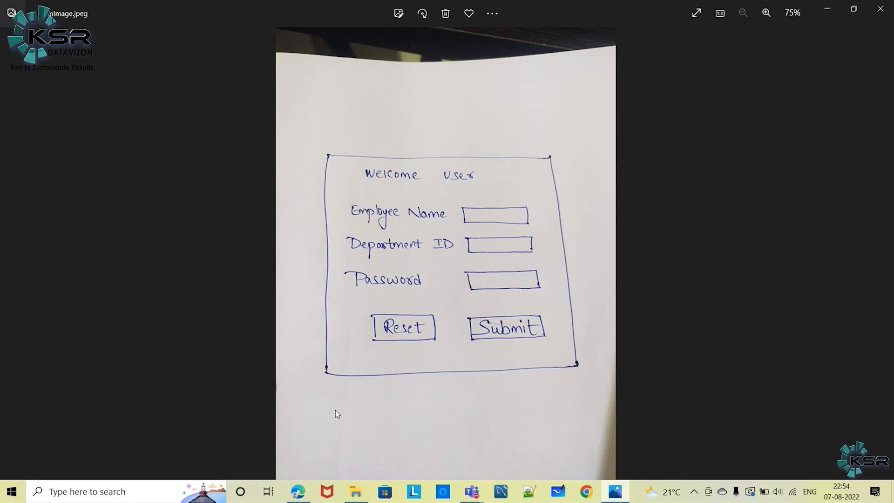
mouse_move(174, 83)
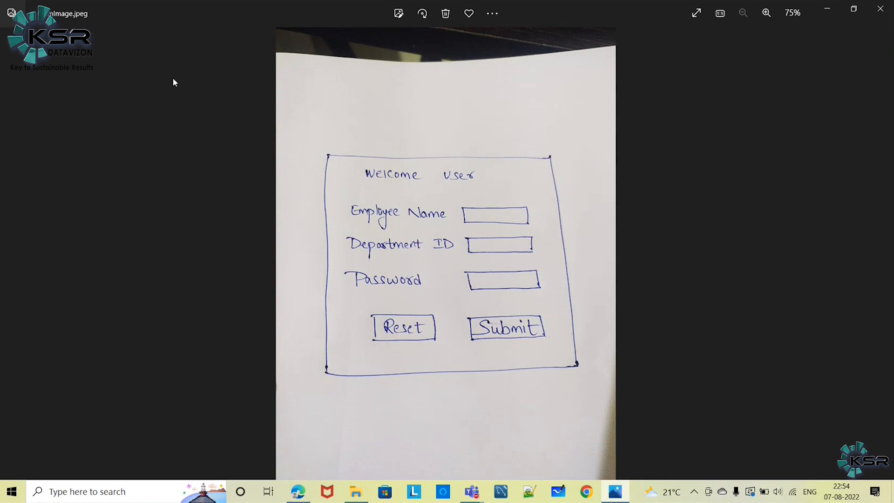
mouse_move(484, 149)
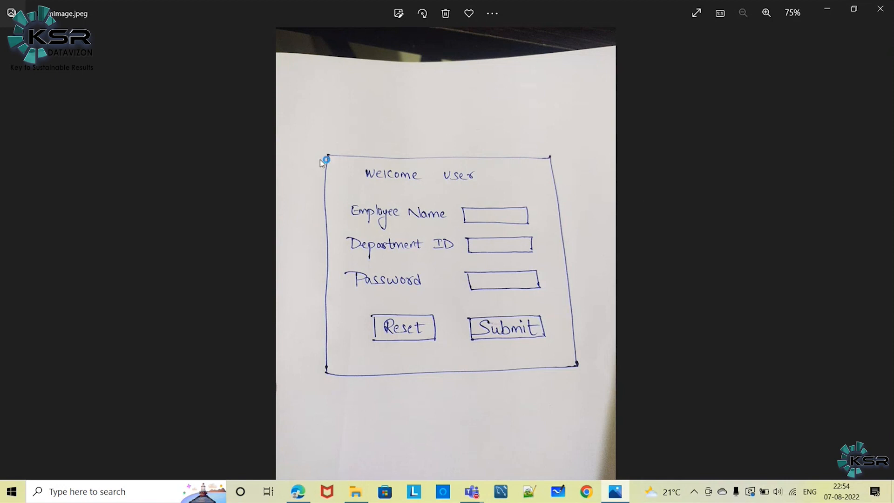
mouse_move(746, 60)
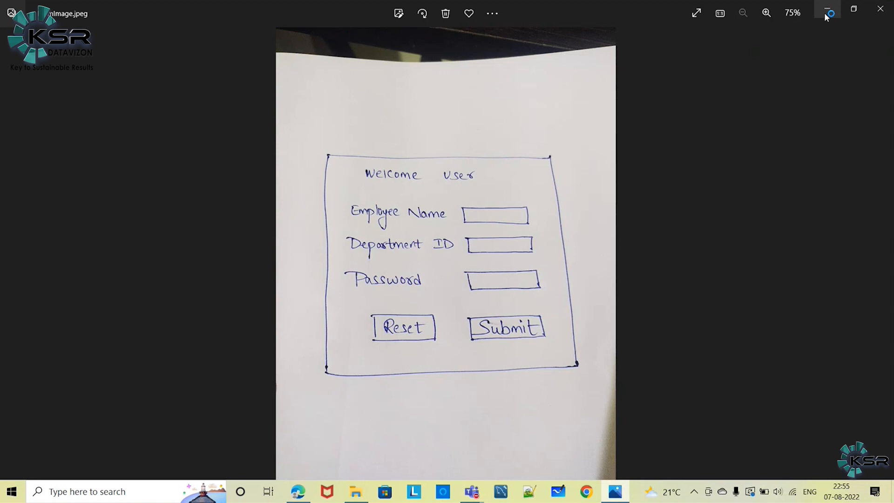
click(298, 491)
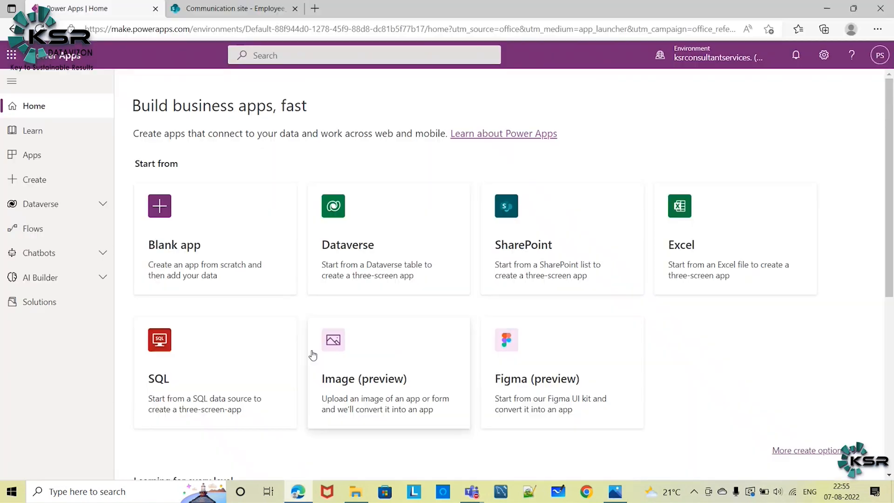
mouse_move(375, 383)
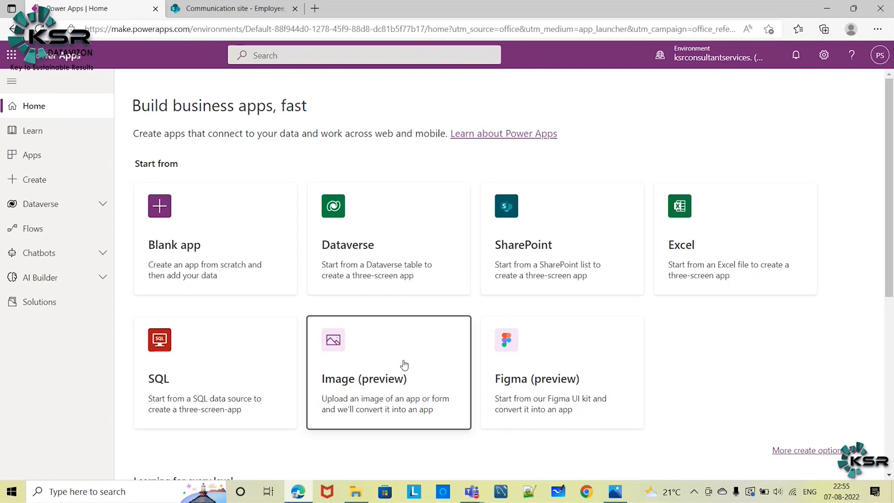
Start an app from Image (preview) and page through the image-conversion guidelines to the legible-versus-complex-forms tip.
click(388, 372)
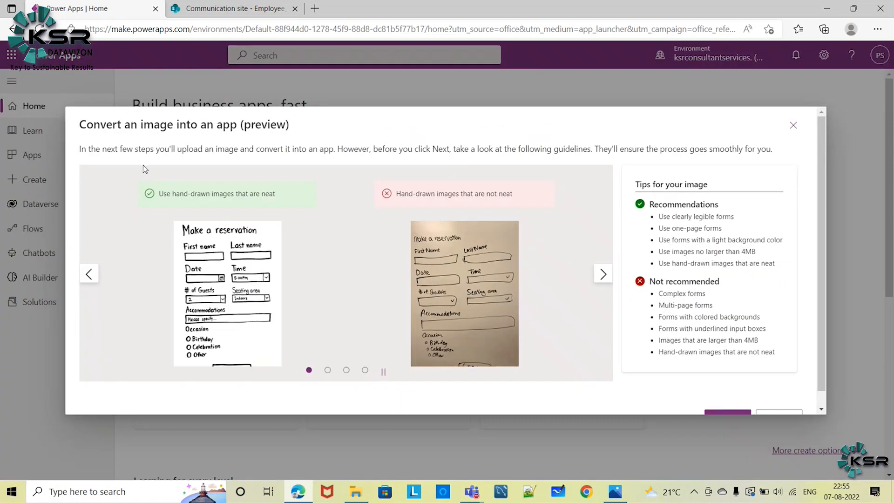
mouse_move(420, 305)
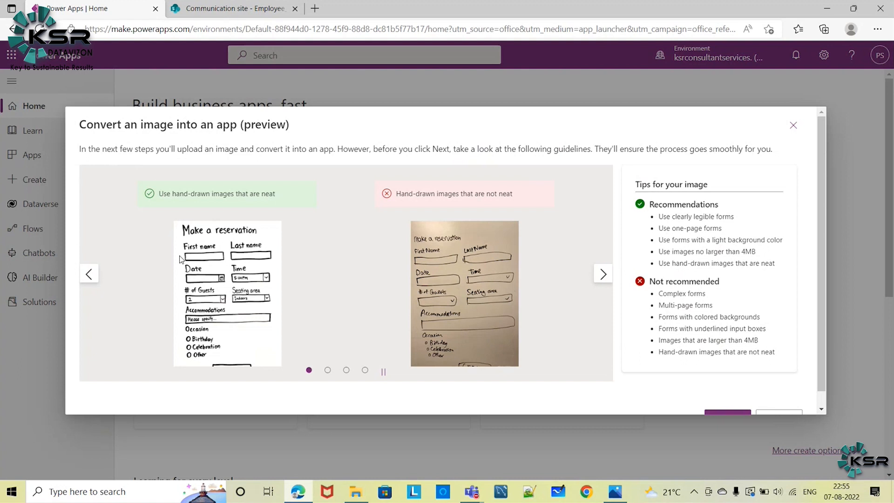
mouse_move(217, 295)
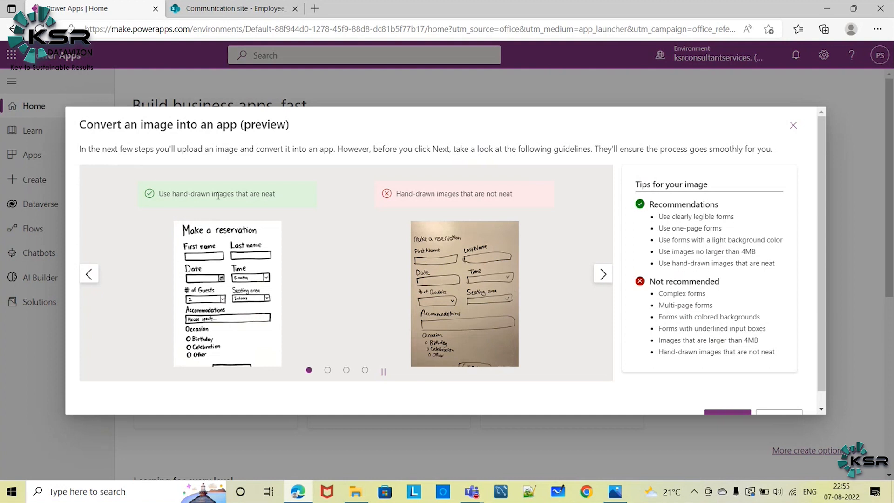
mouse_move(603, 274)
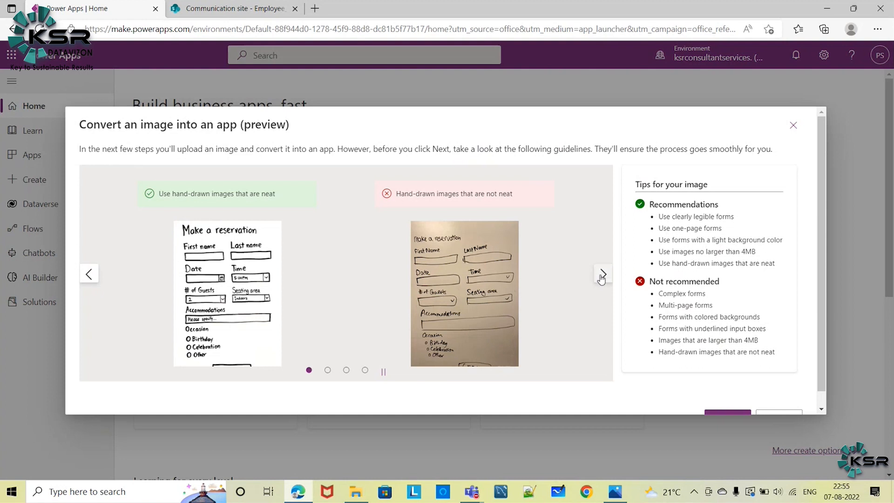
click(603, 274)
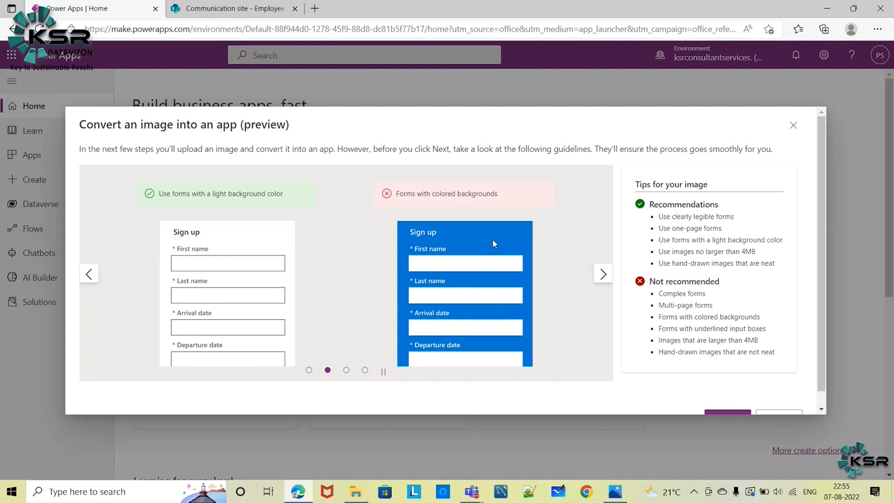
click(602, 274)
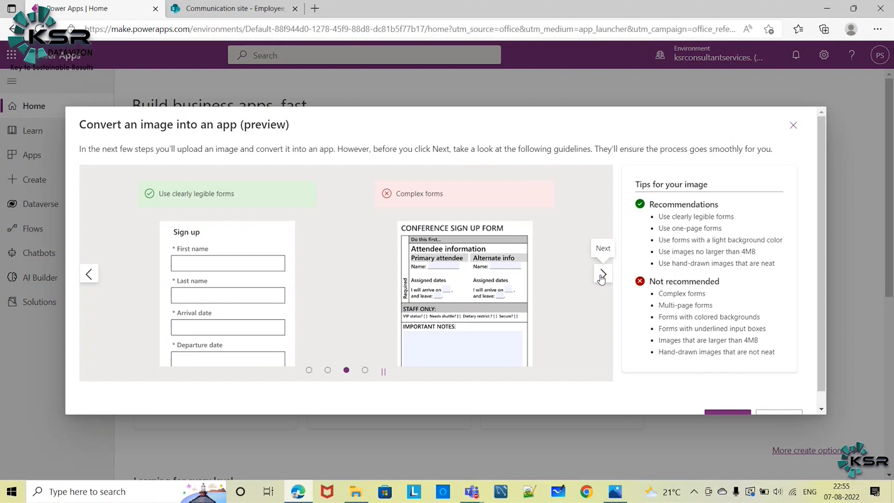
mouse_move(278, 263)
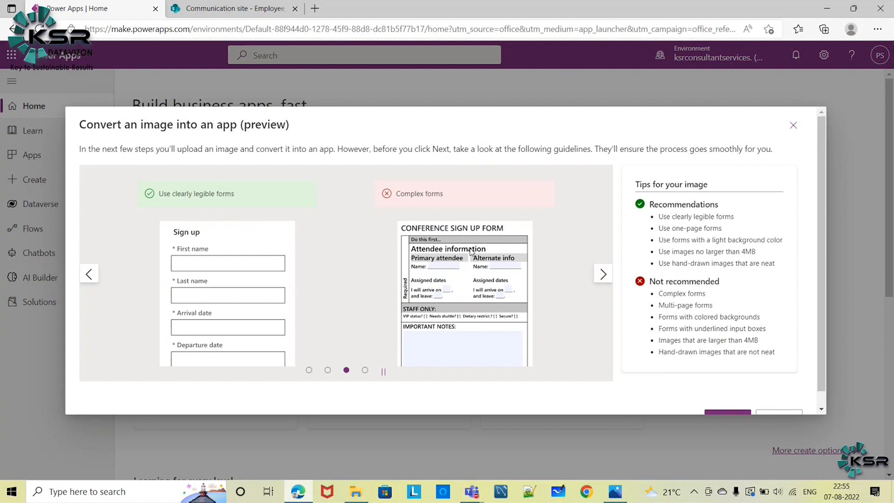
mouse_move(830, 281)
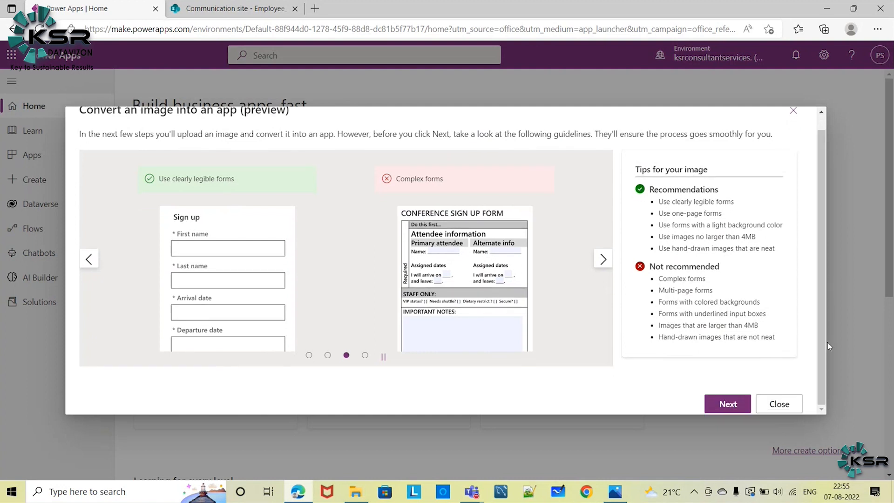
mouse_move(88, 258)
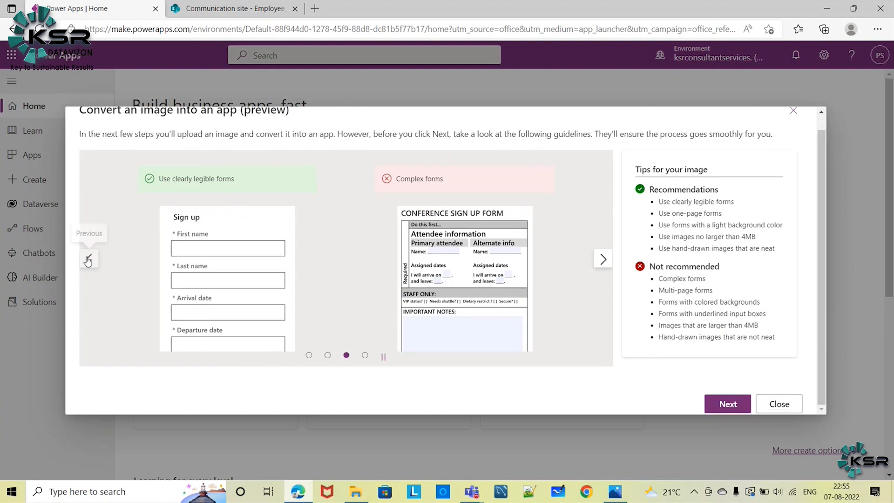
click(89, 258)
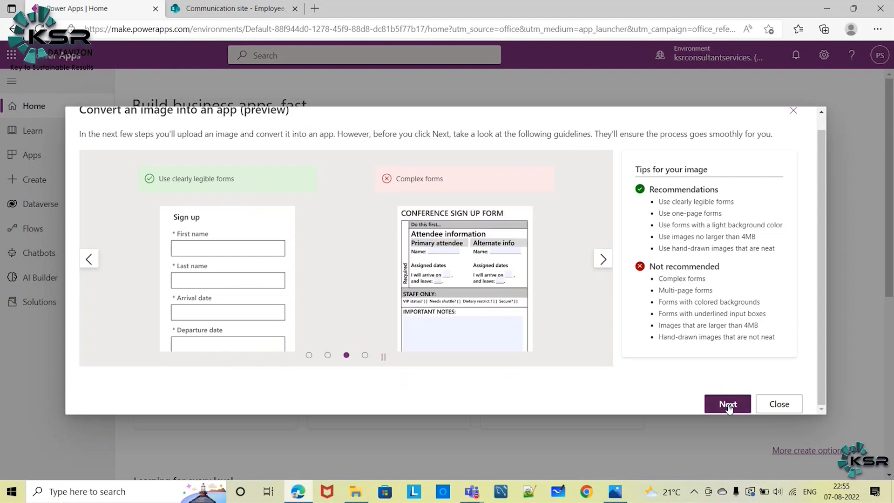
Continue to the Upload an image step and name the new app SampleApp.
click(727, 403)
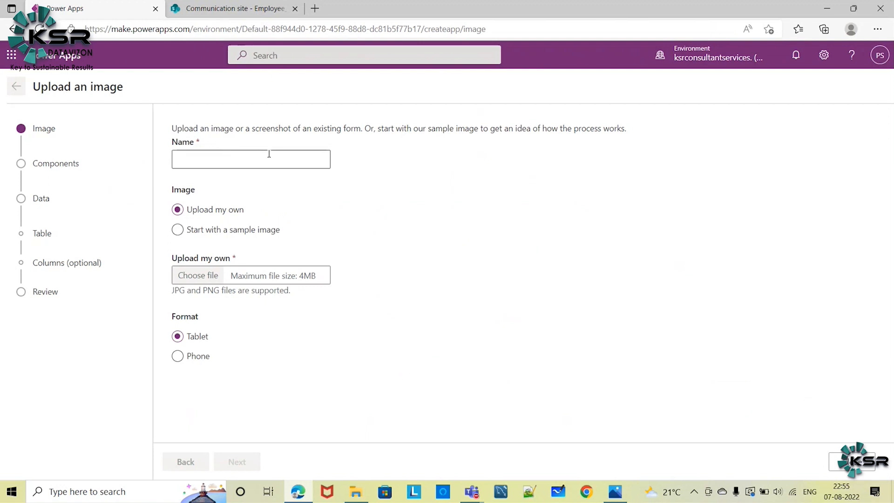
click(250, 159)
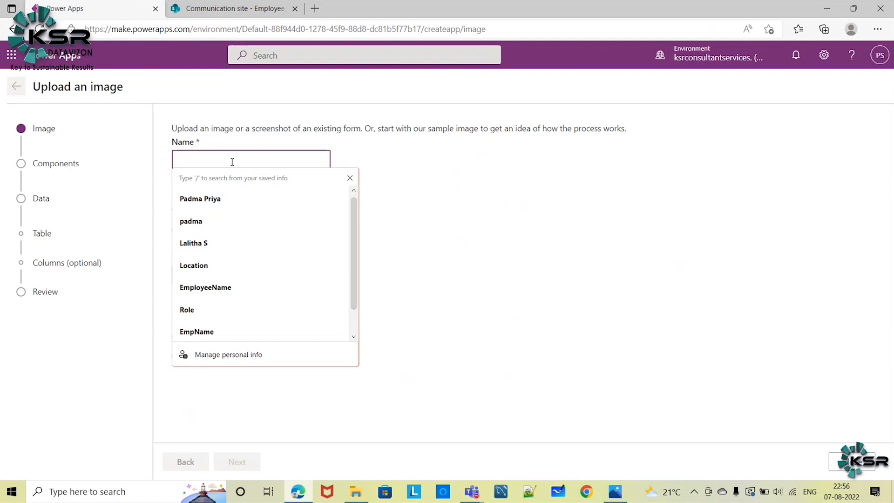
text(S)
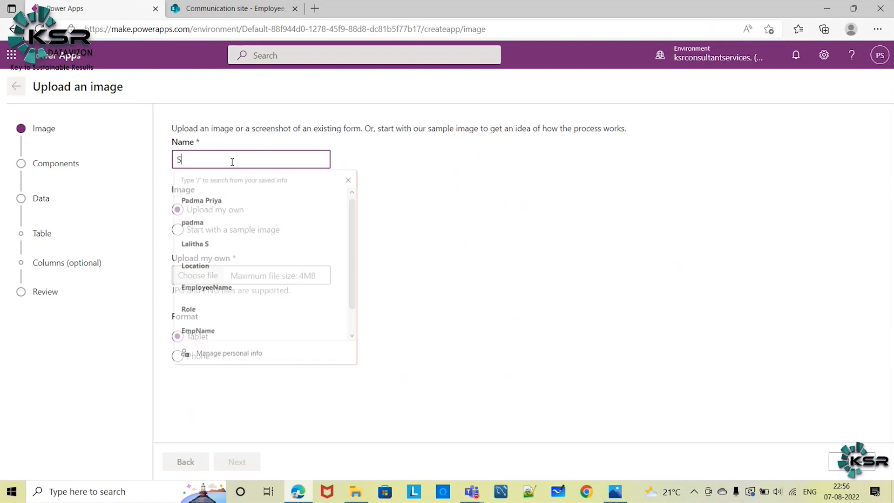
text(ampleApp)
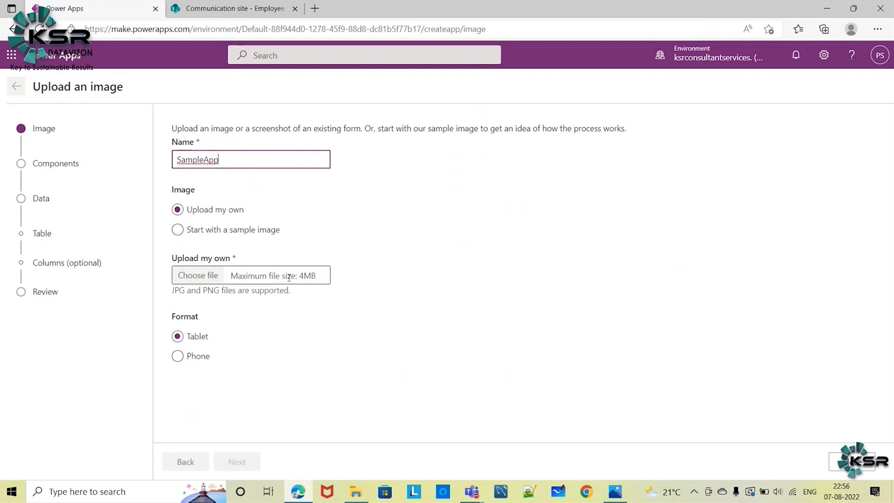
Upload FormImage.jpeg from the Desktop shortcut as the app's source image.
click(197, 276)
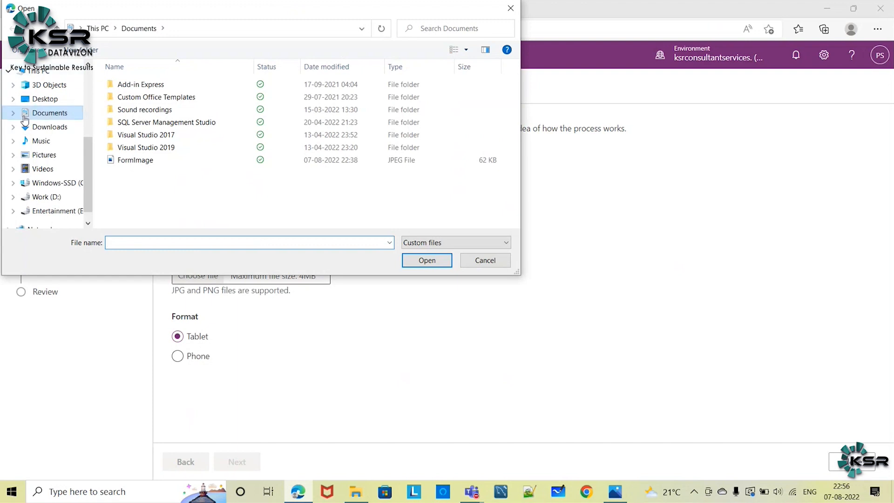
click(45, 99)
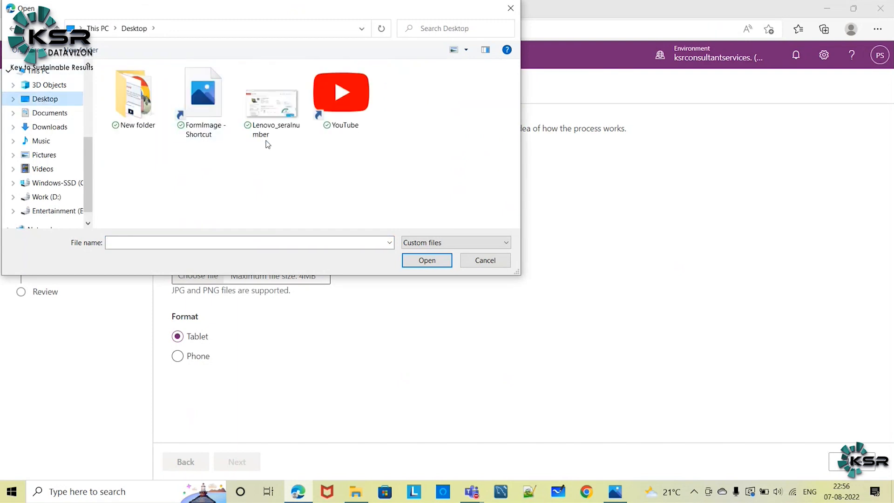
click(202, 93)
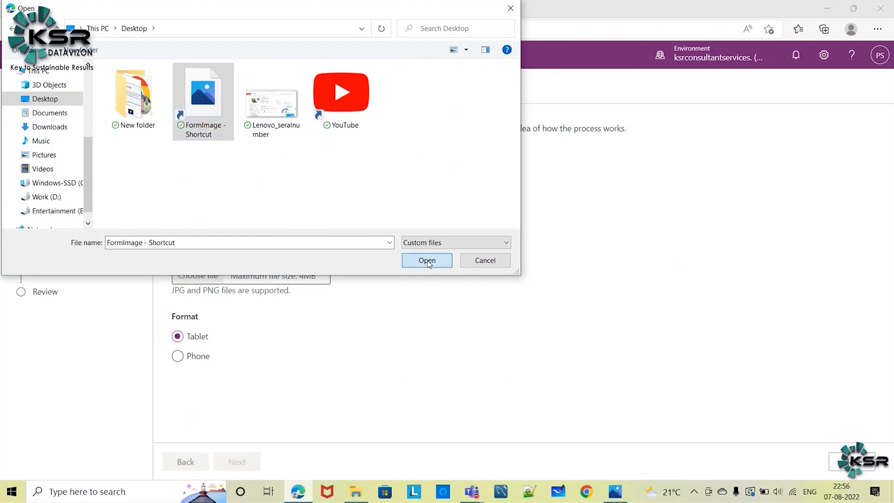
click(427, 260)
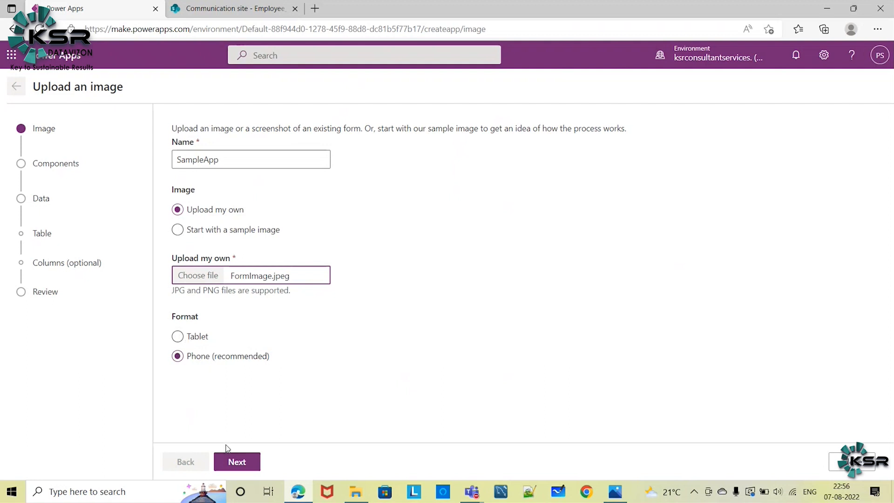
mouse_move(253, 476)
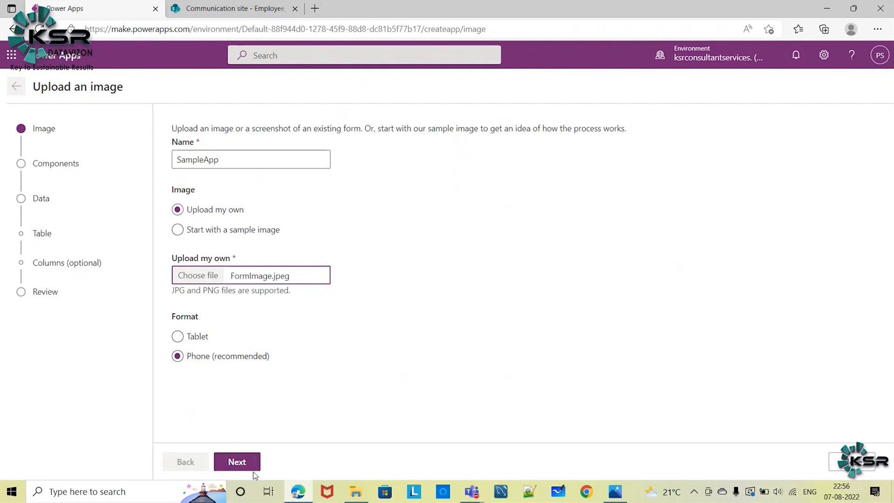
Advance to Draw tags and assign components and inspect the detected labels, inputs and buttons.
click(236, 462)
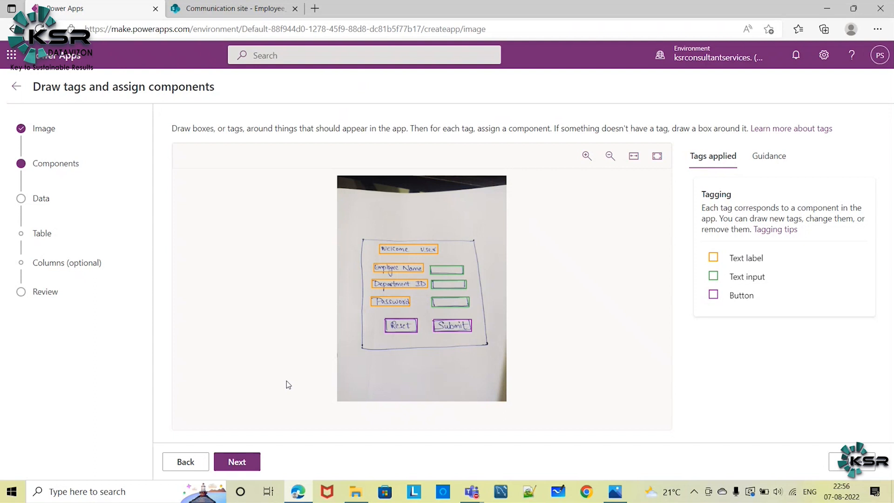
mouse_move(665, 235)
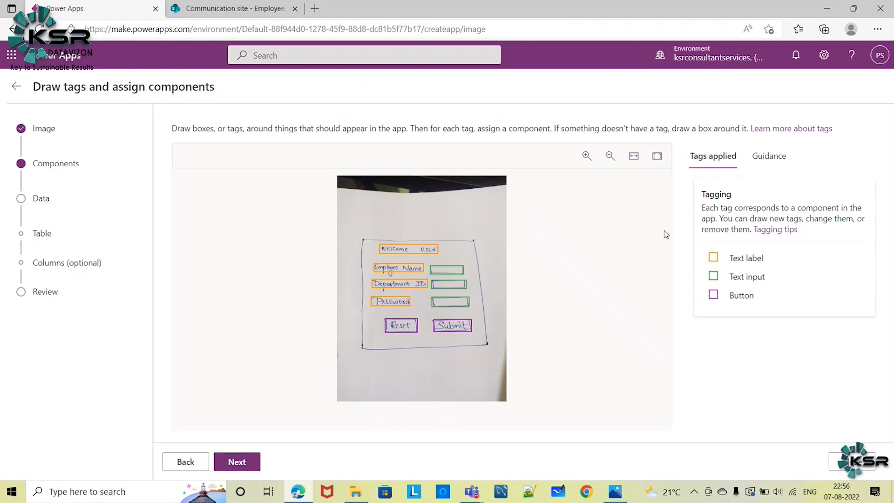
mouse_move(573, 241)
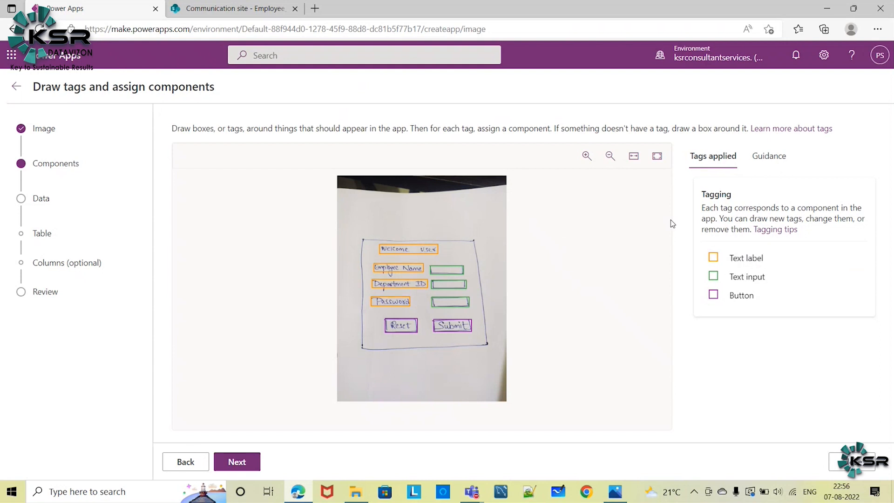
mouse_move(421, 290)
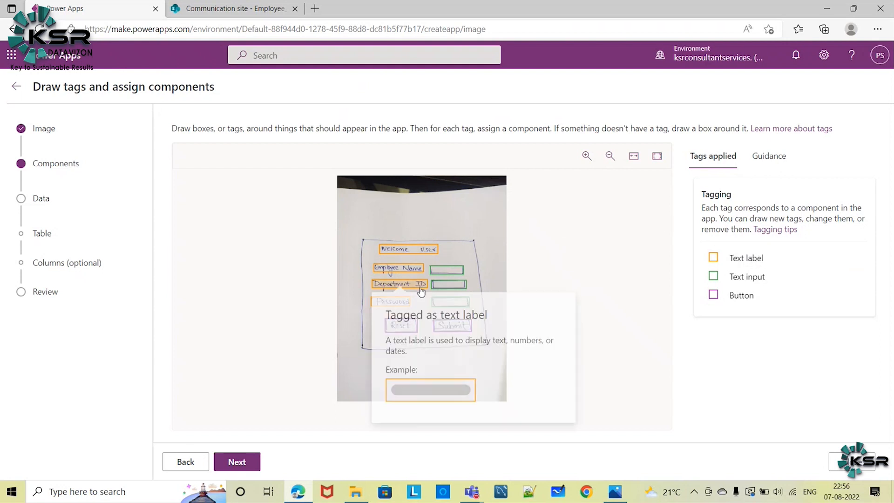
mouse_move(582, 244)
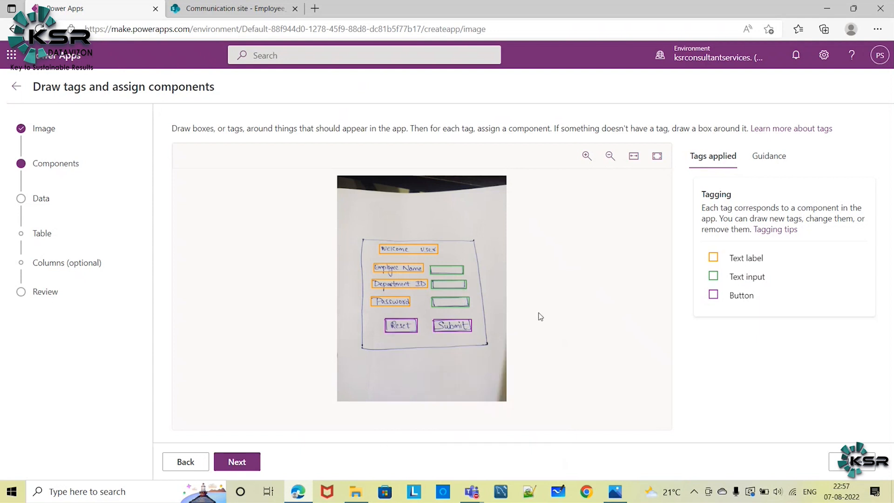
mouse_move(452, 326)
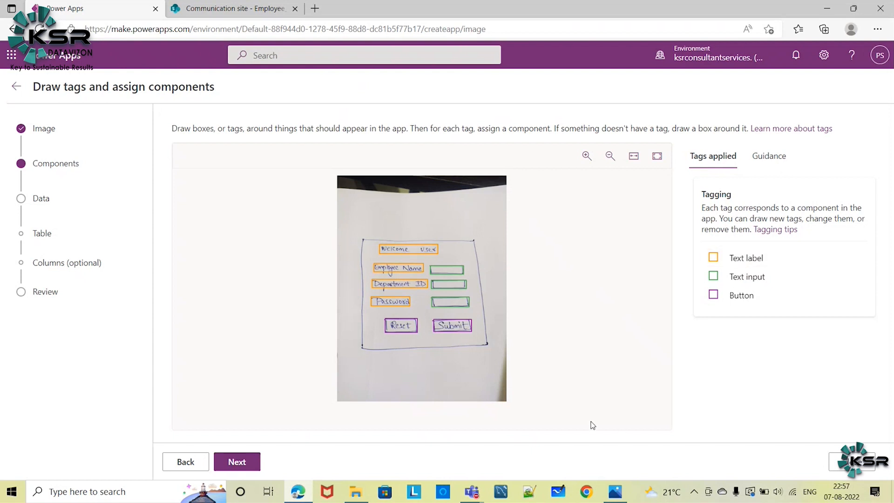
Accept the tags and skip data table setup so SampleApp is generated in Power Apps Studio.
click(236, 462)
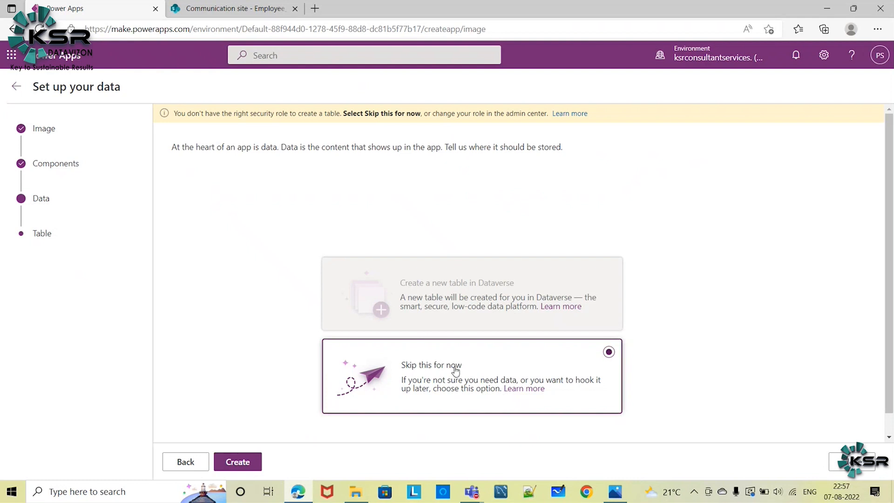
click(237, 462)
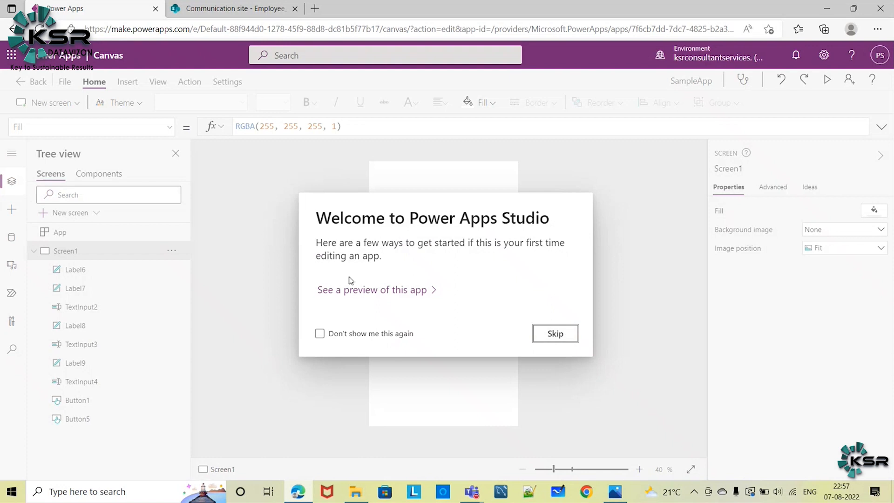
mouse_move(393, 292)
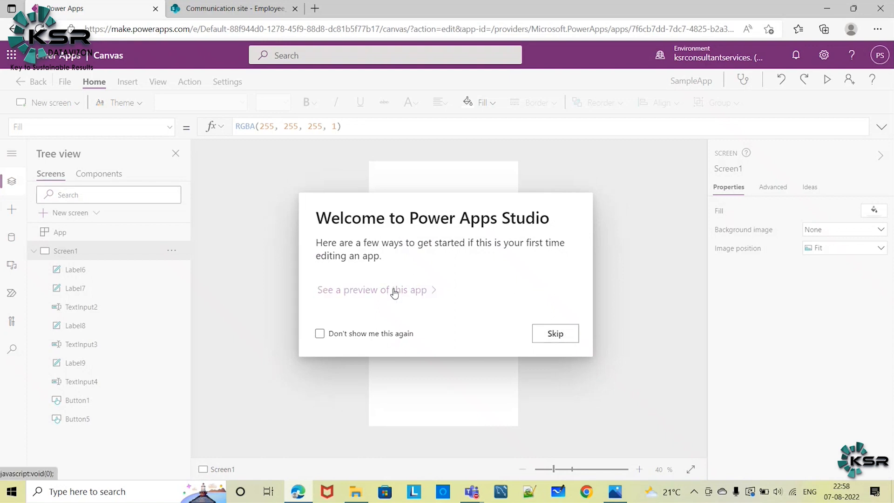
Skip the Welcome to Power Apps Studio dialog to reveal the generated form screen.
click(555, 333)
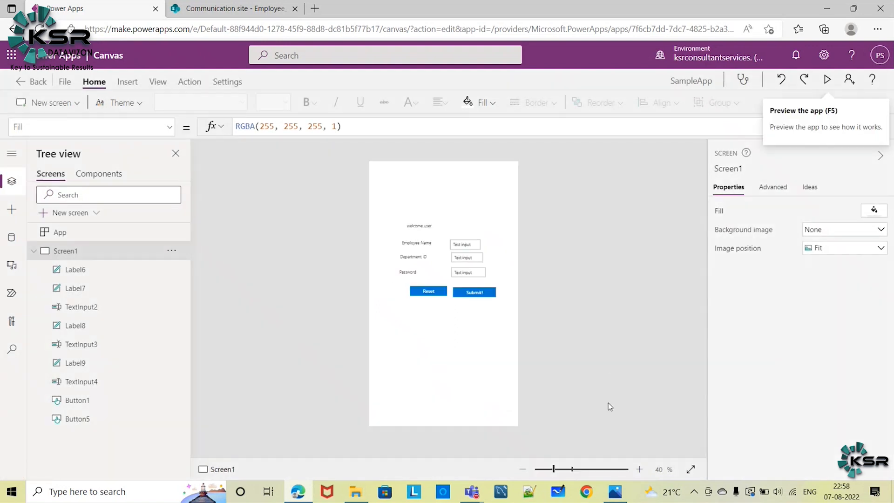
drag(552, 469, 560, 469)
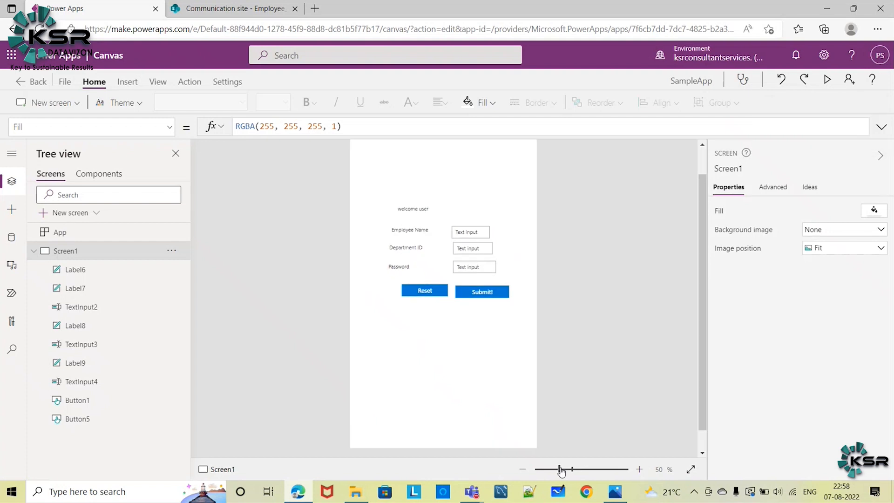
drag(559, 469, 570, 469)
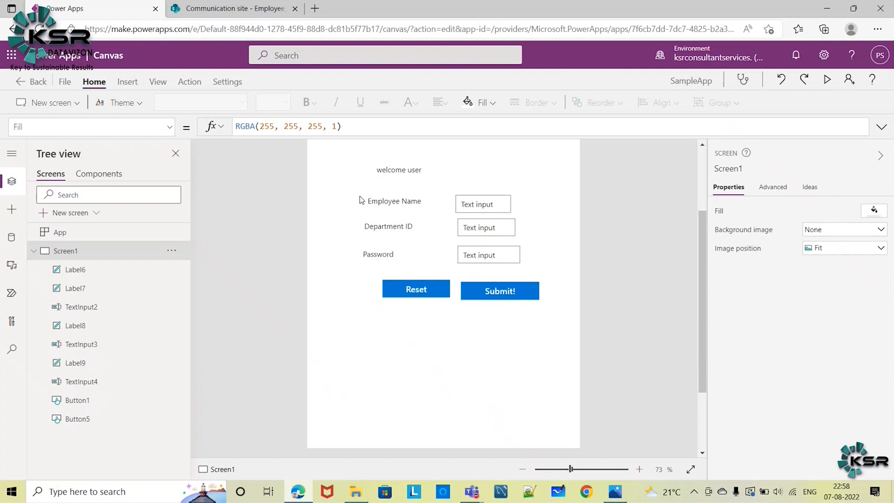
mouse_move(418, 364)
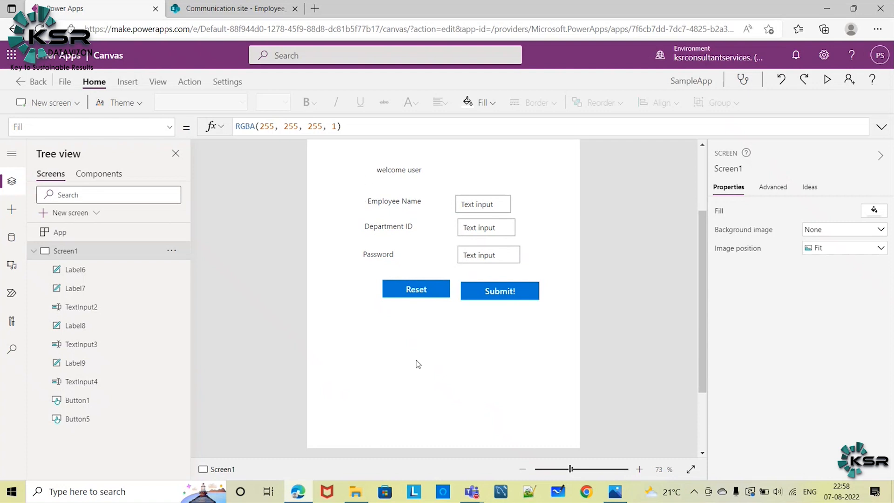
mouse_move(548, 301)
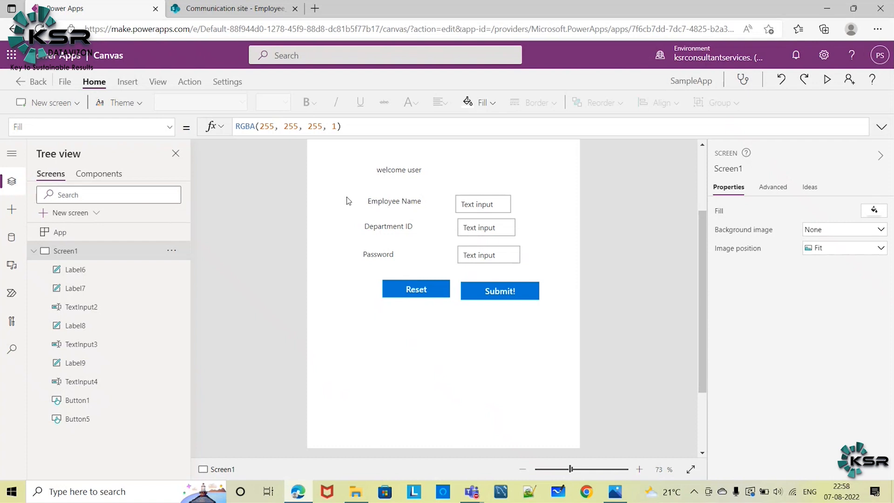
mouse_move(375, 377)
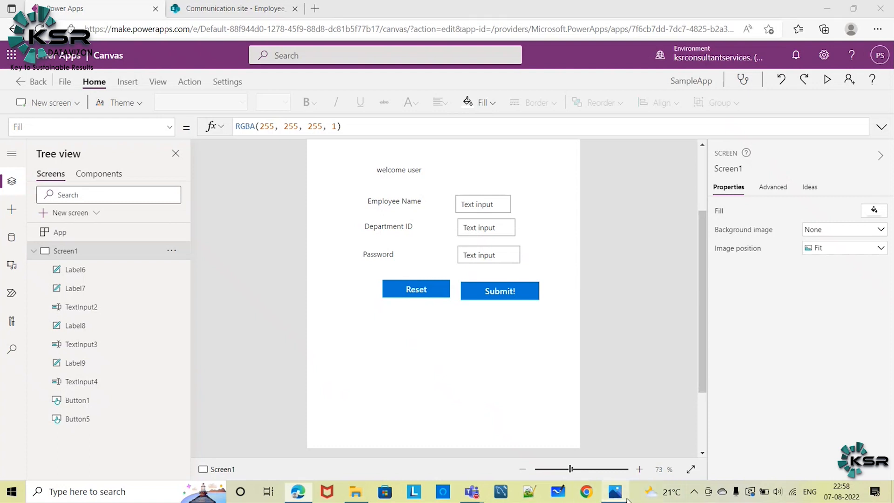
click(615, 491)
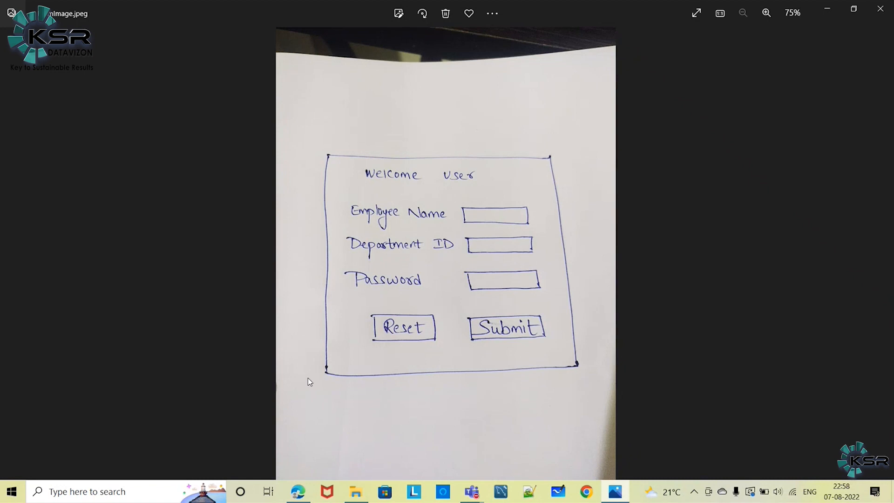
mouse_move(797, 26)
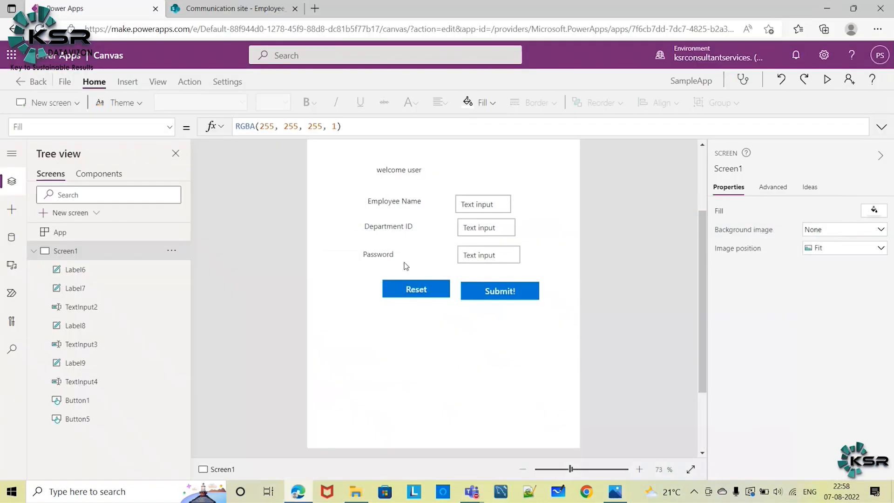
mouse_move(183, 94)
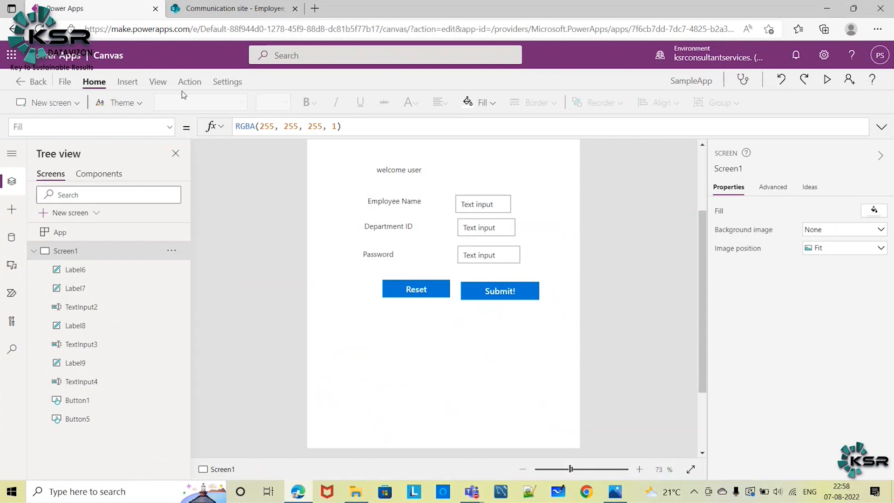
mouse_move(421, 418)
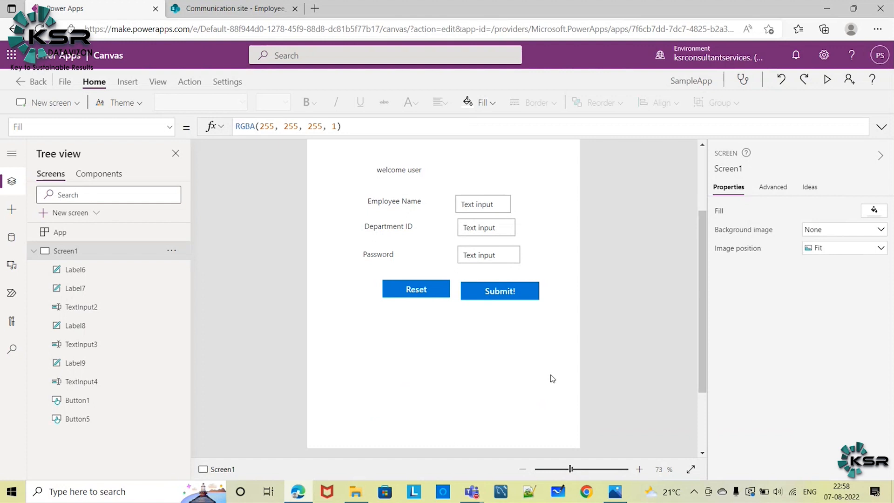
mouse_move(398, 441)
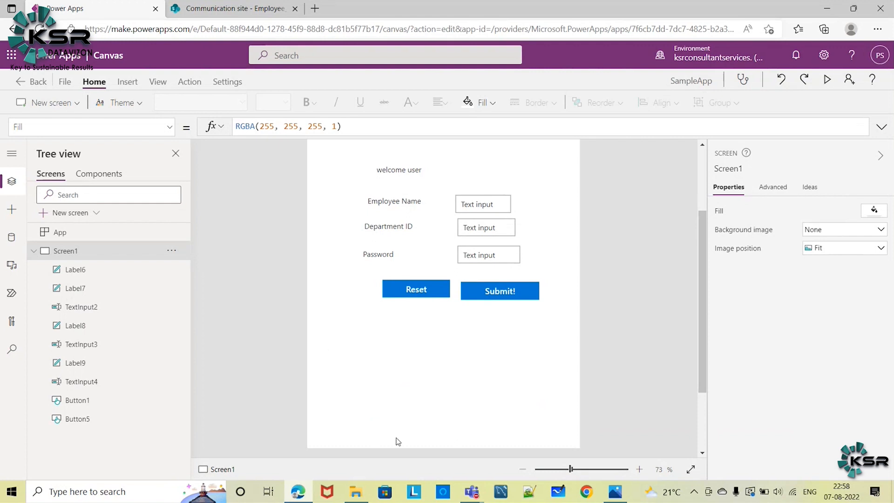